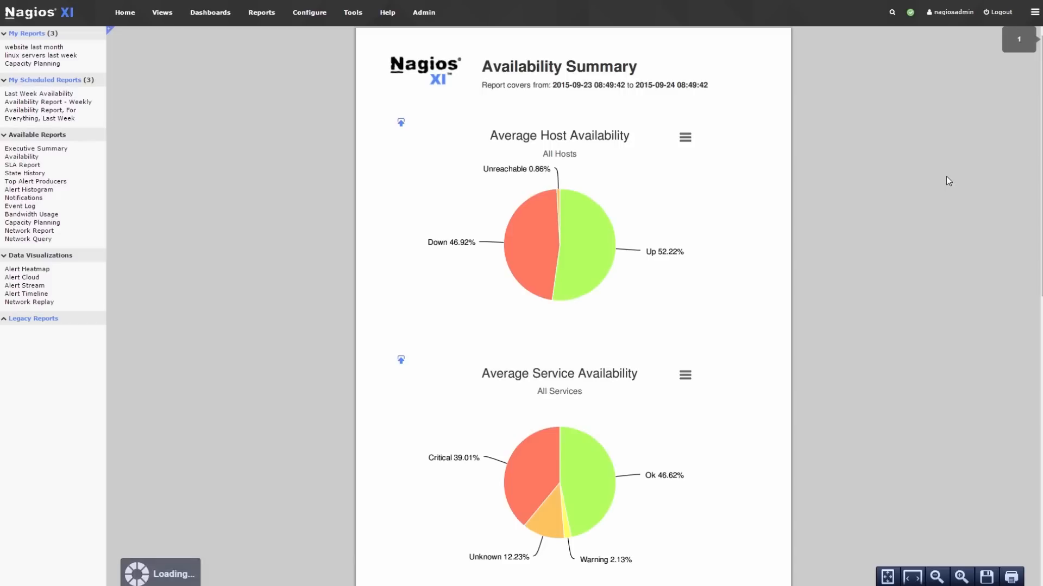
- Filter the report by host, save the notification preferences, and start the Dashboards help video
{"action": "type", "text": "host"}
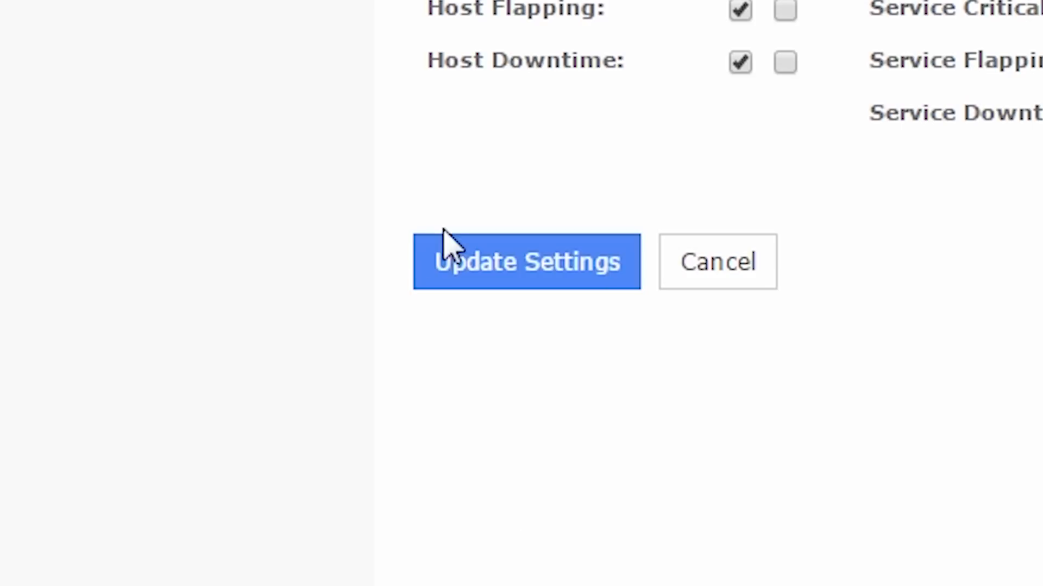
{"action": "left_click", "coordinate": [525, 262]}
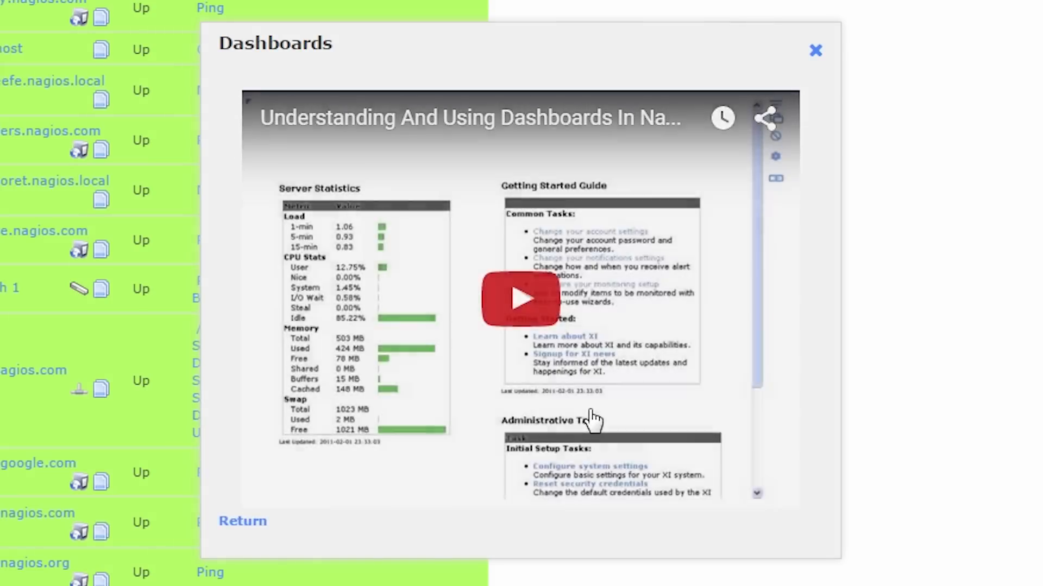
{"action": "left_click", "coordinate": [815, 49]}
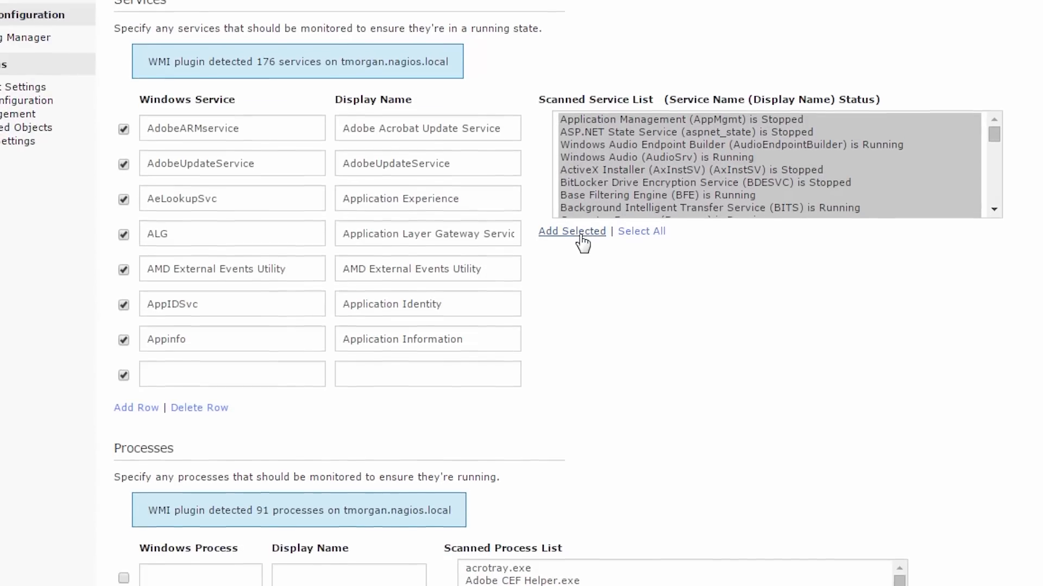
- Add the selected scanned Windows services to WMI monitoring, then open Auto-Discovery scan results
{"action": "left_click", "coordinate": [571, 231]}
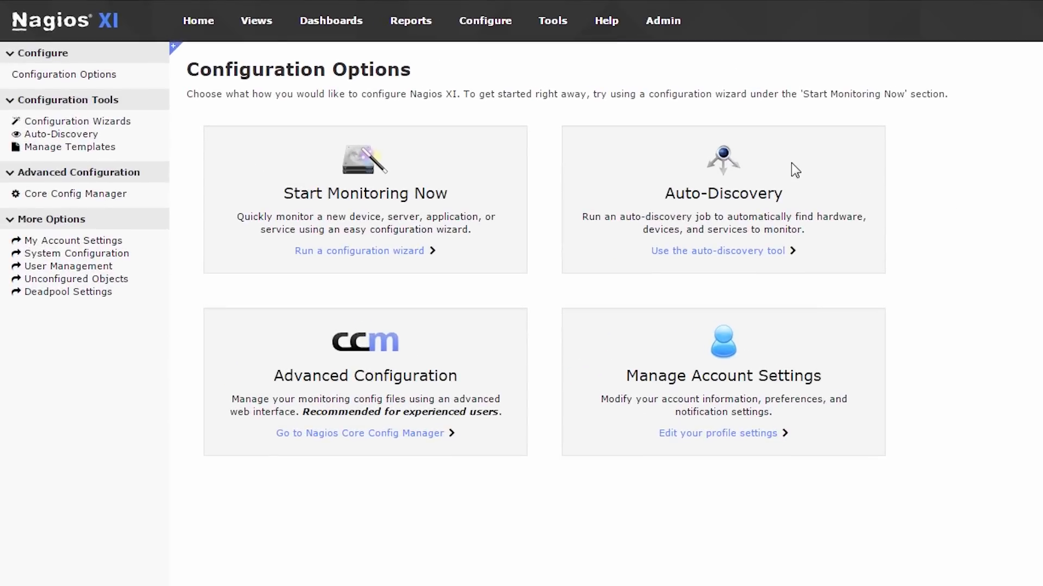
{"action": "left_click", "coordinate": [717, 251]}
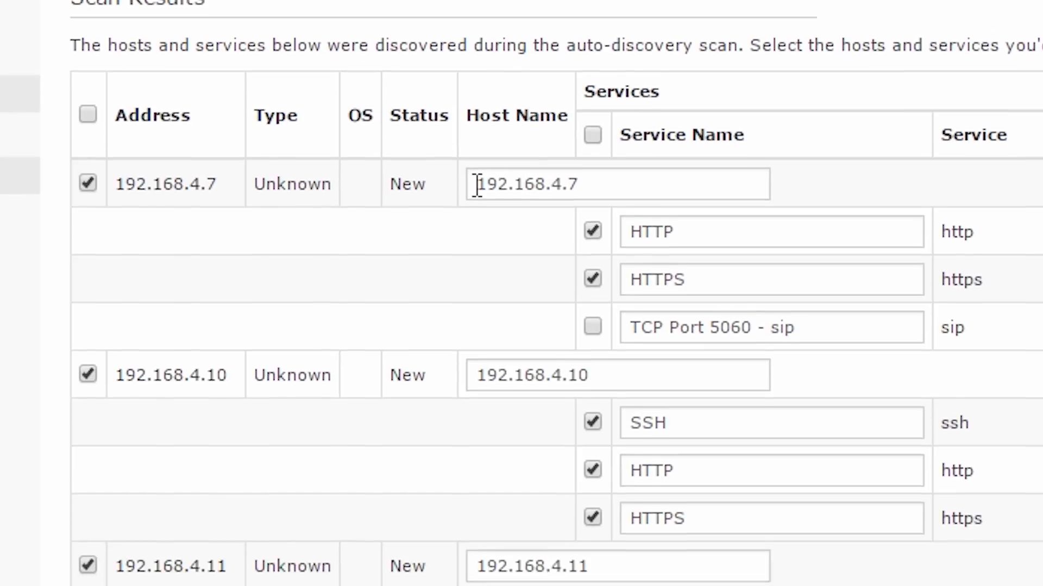